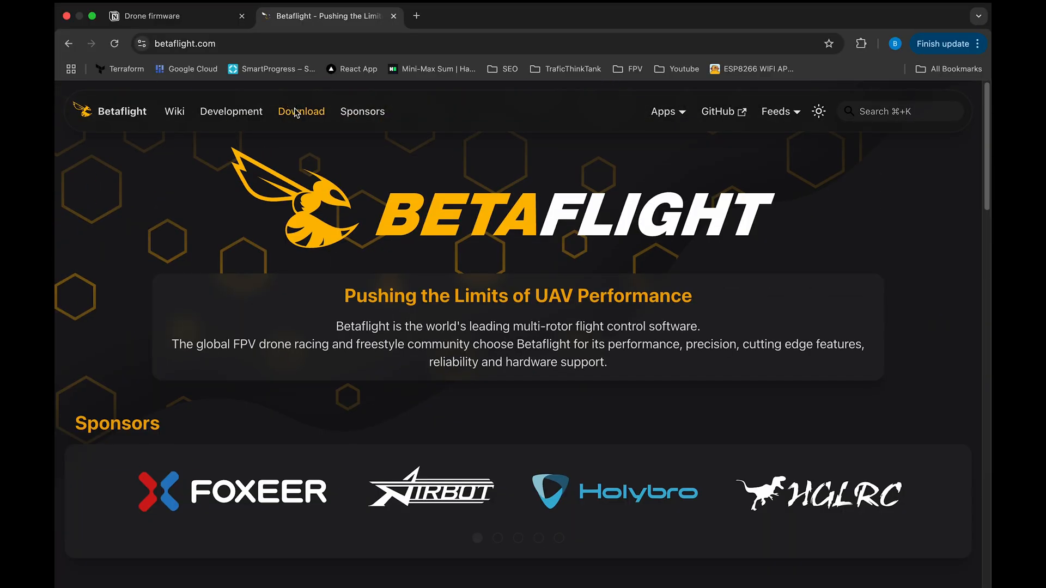
Step: Go from betaflight.com Download to the 10.10.0 GitHub release and scroll to its Assets list
{"action": "left_click", "coordinate": [301, 111]}
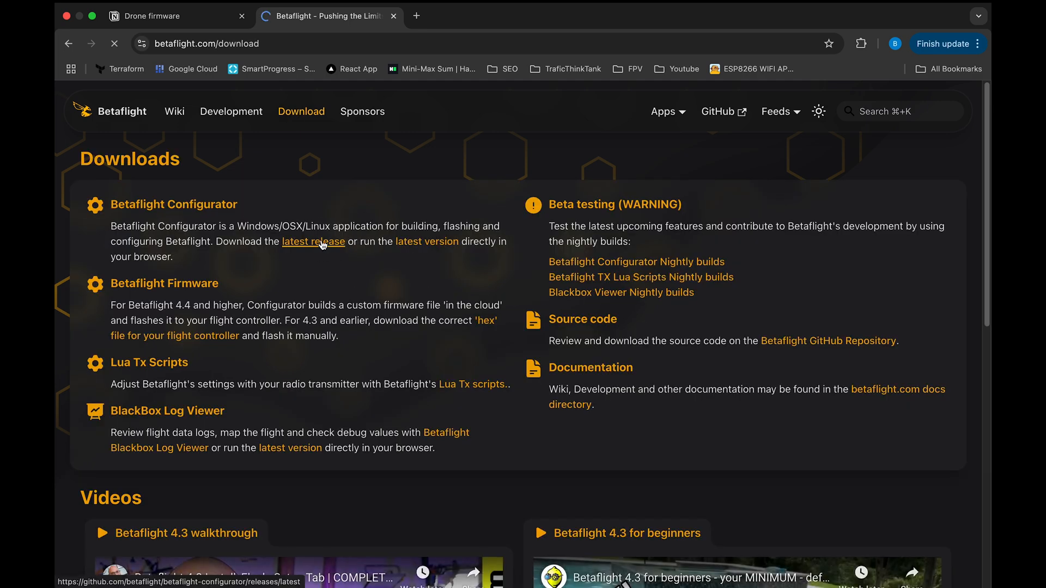
{"action": "left_click", "coordinate": [312, 241]}
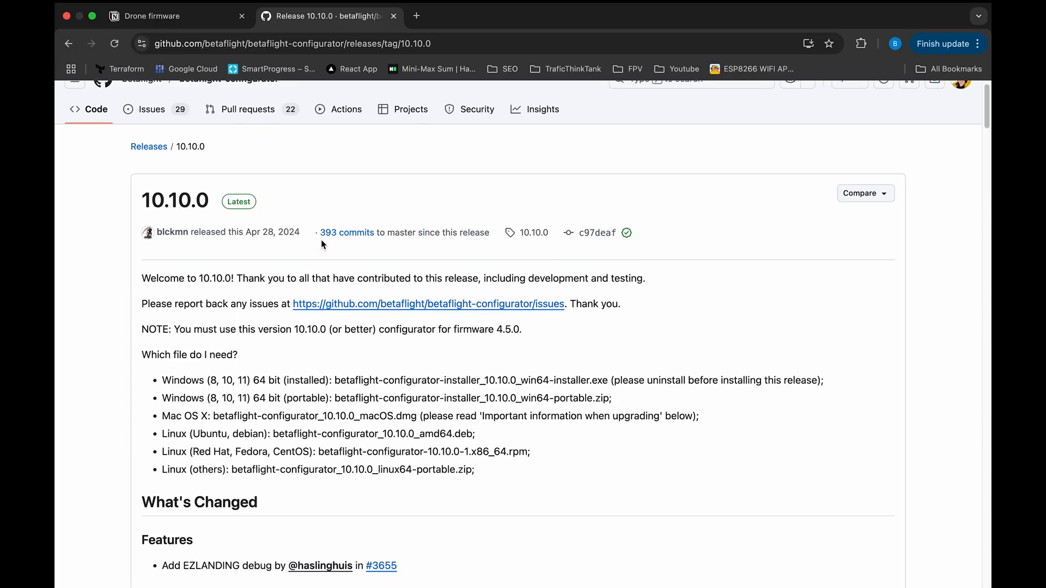
{"action": "scroll", "scroll_direction": "down", "scroll_amount": 3}
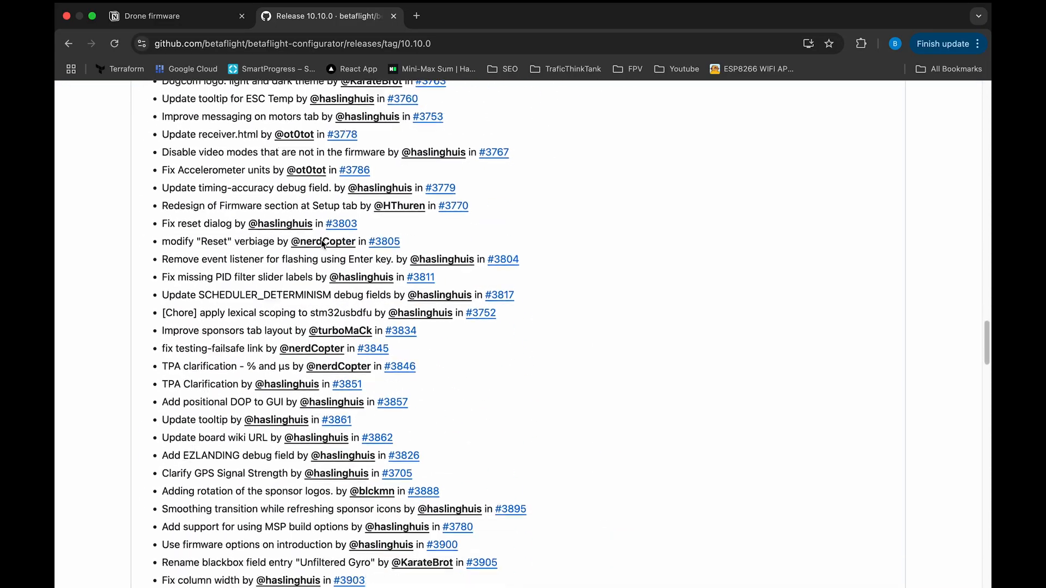
{"action": "scroll", "scroll_direction": "down", "scroll_amount": 3}
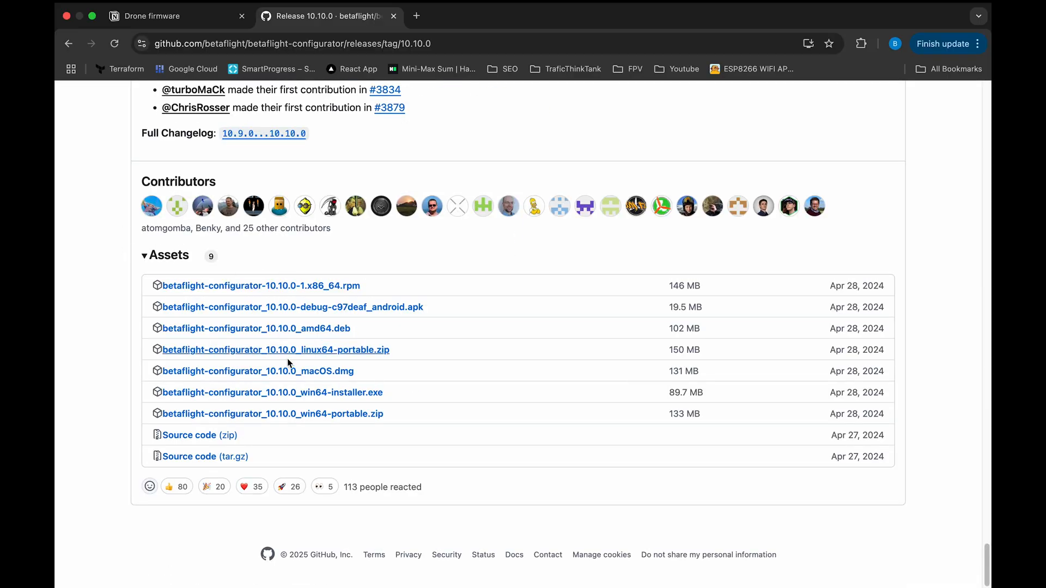
{"action": "mouse_move", "coordinate": [261, 286]}
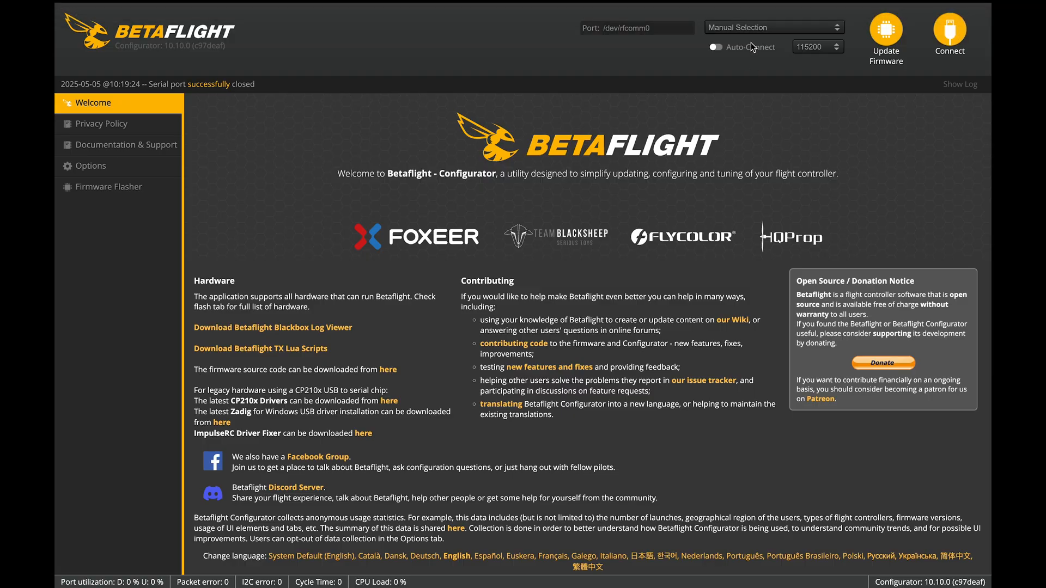
{"action": "mouse_move", "coordinate": [753, 30]}
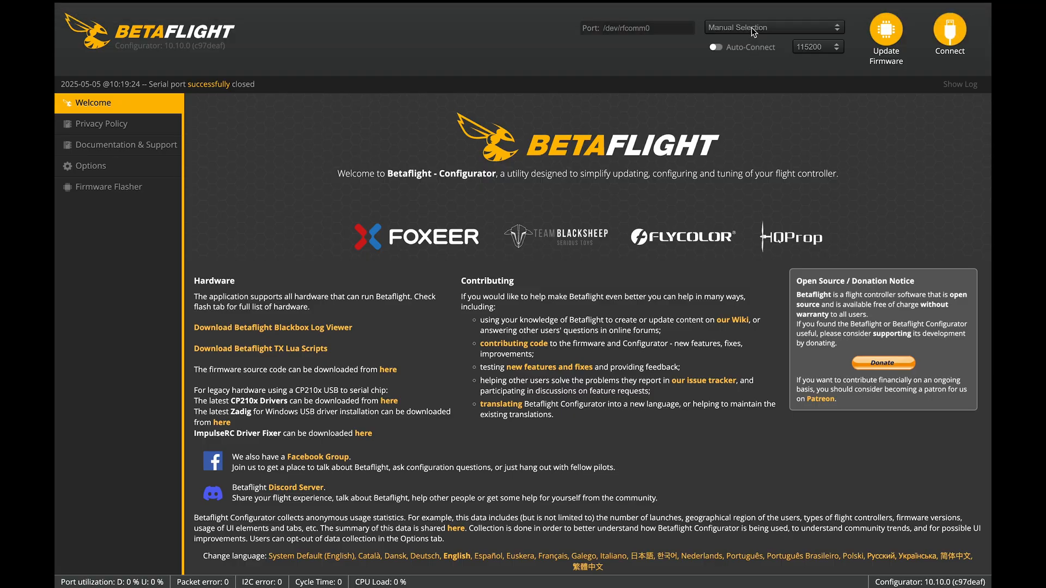
Step: Open the Betaflight wiki in Chrome from Configurator's Documentation & Support section
{"action": "left_click", "coordinate": [127, 145]}
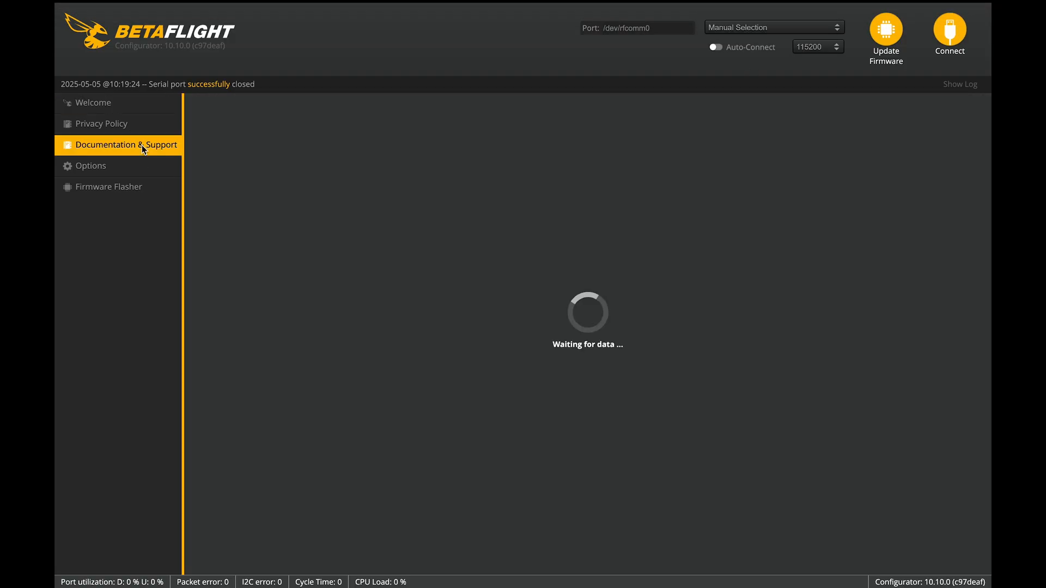
{"action": "left_click", "coordinate": [125, 145]}
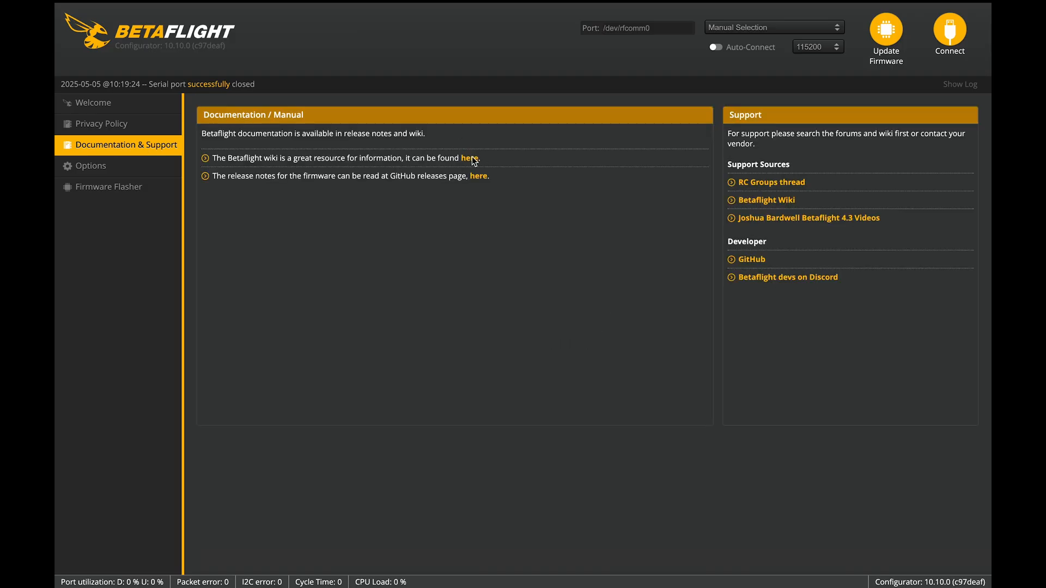
{"action": "left_click", "coordinate": [468, 158]}
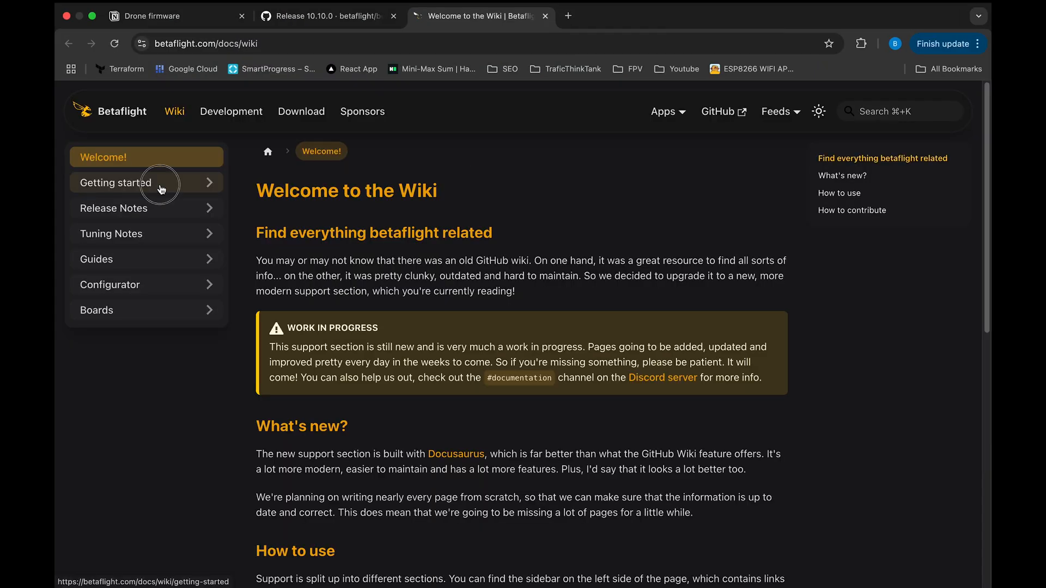